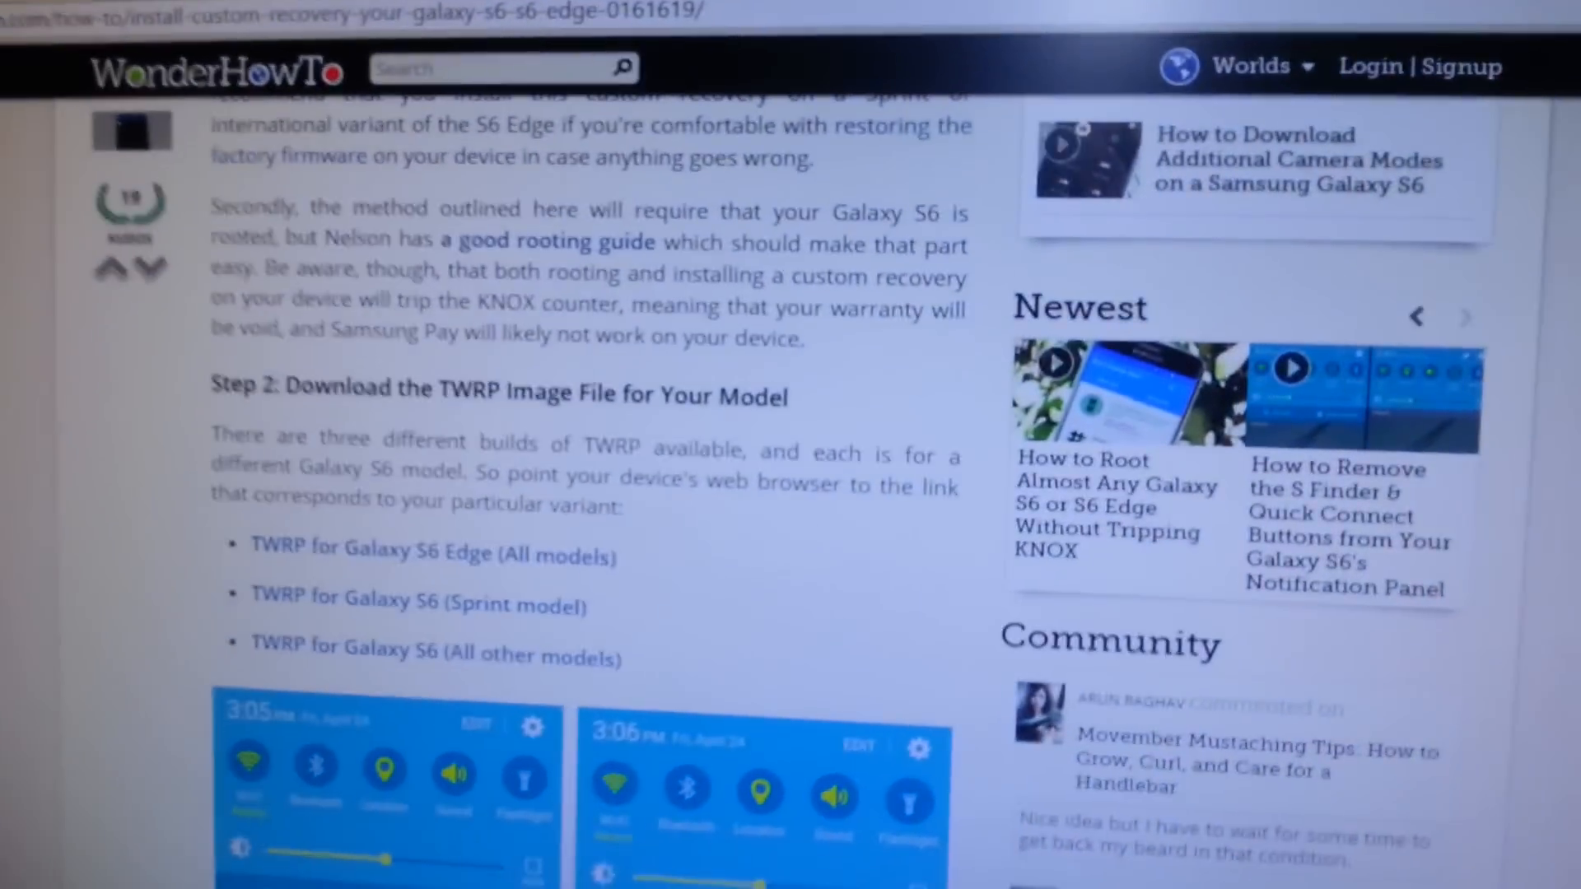
# - Scroll to the Galaxy S6 in This PC and open its Phone storage drive
pyautogui.scroll(-3)
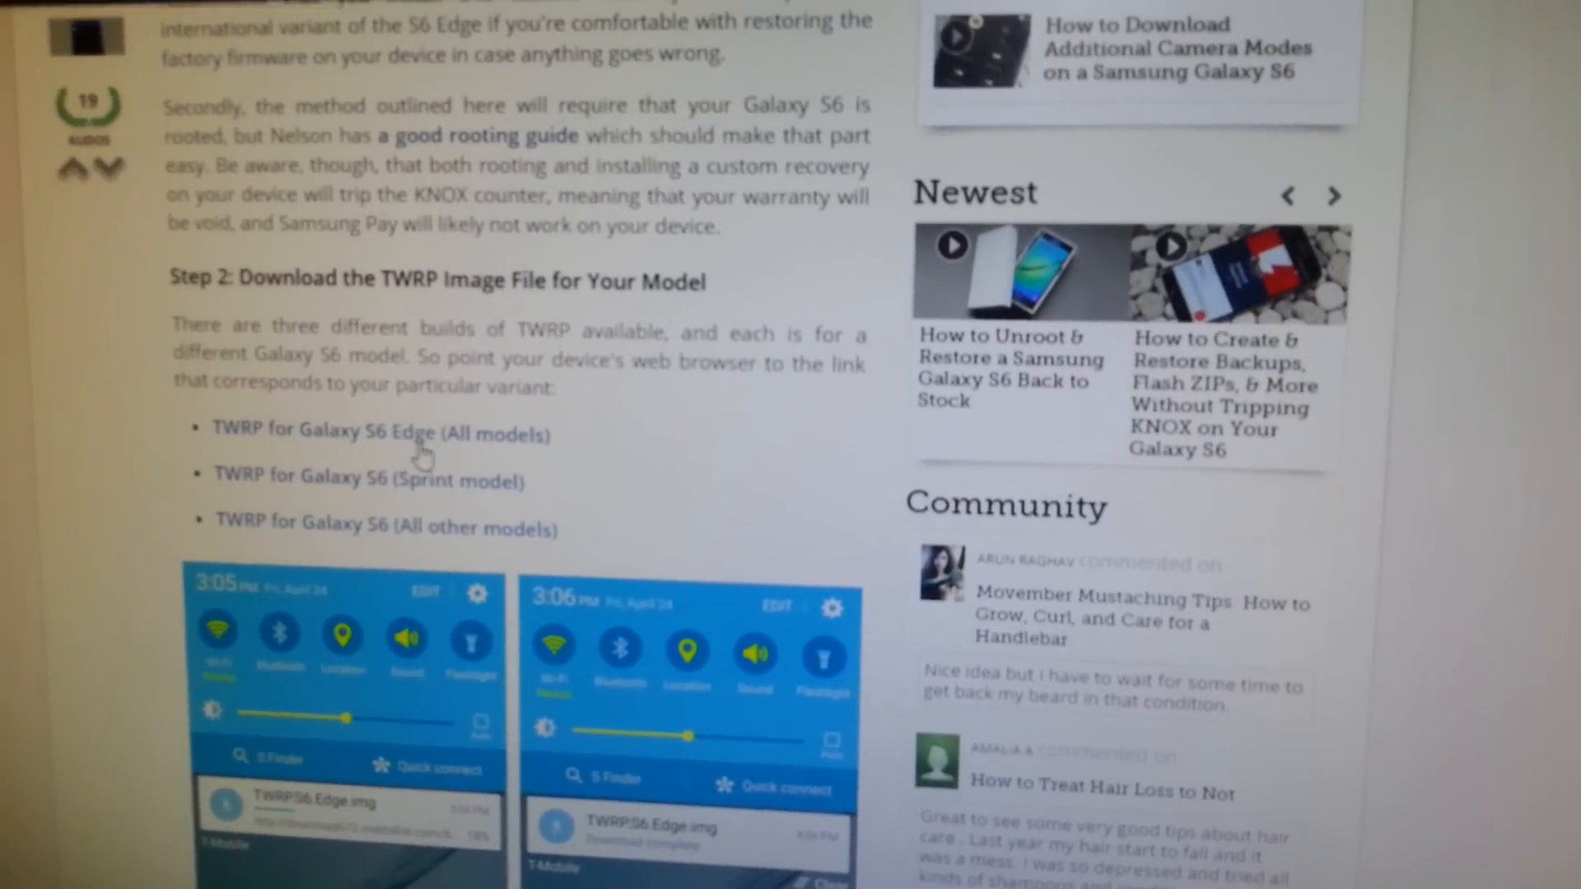
pyautogui.scroll(-3)
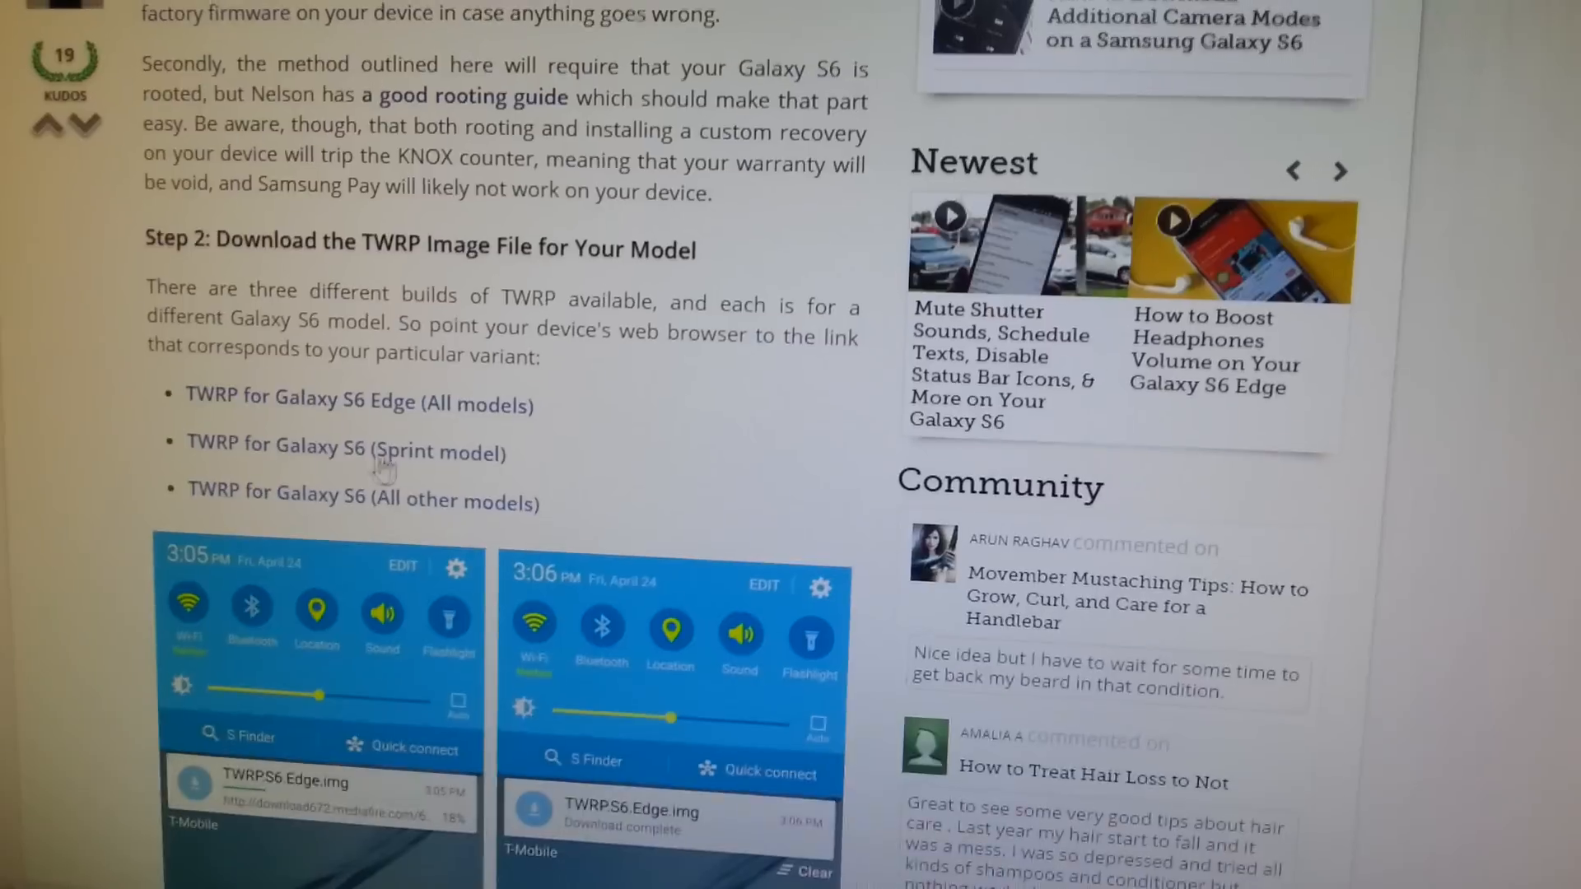
pyautogui.scroll(-3)
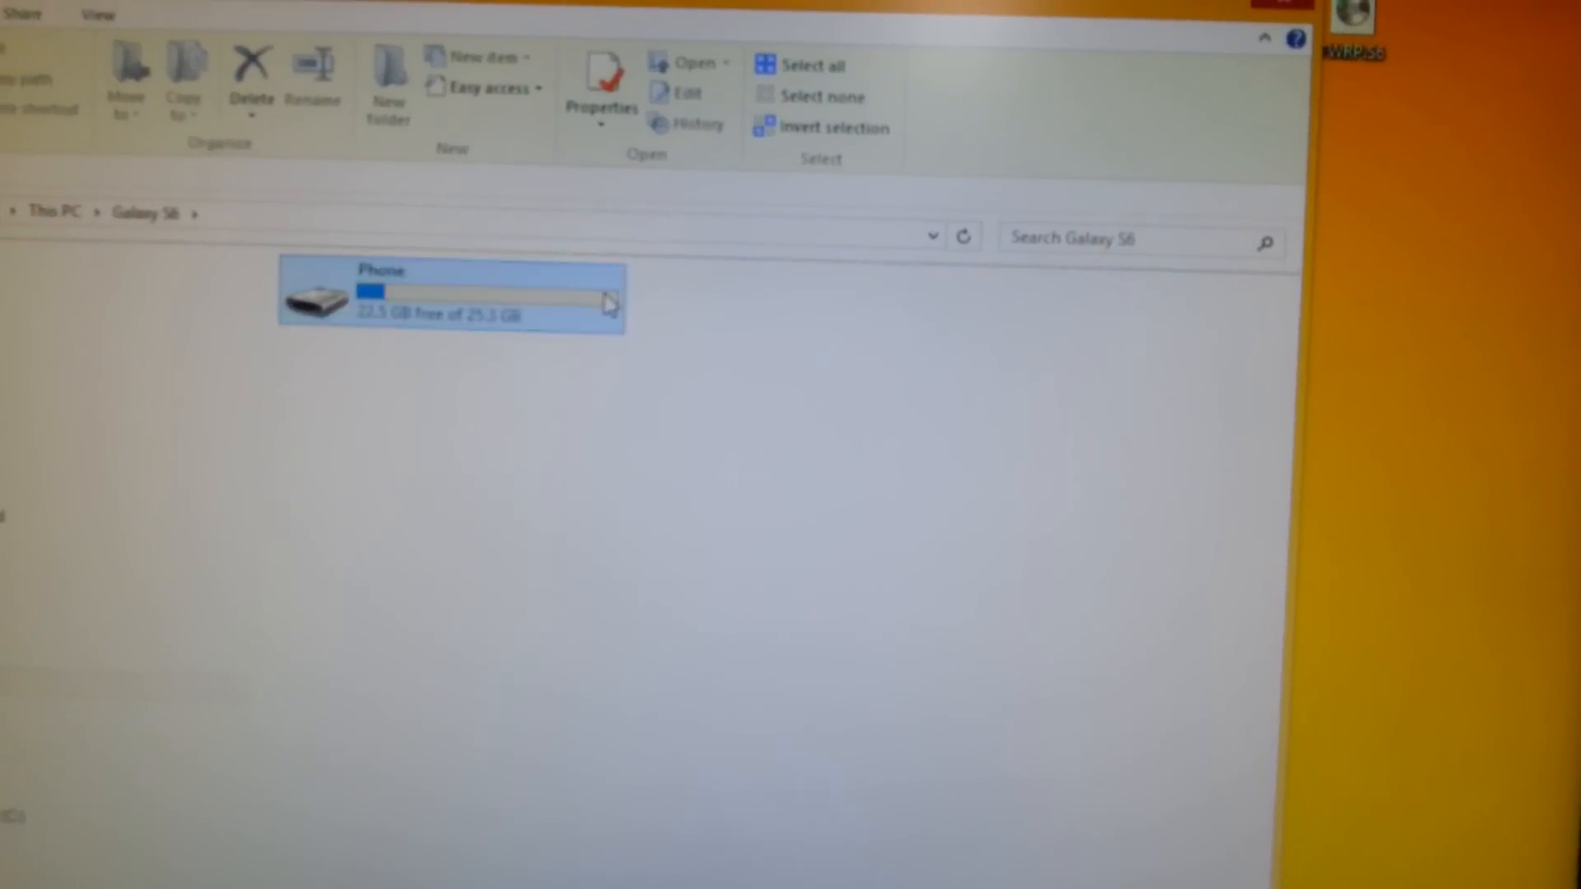
pyautogui.doubleClick(449, 297)
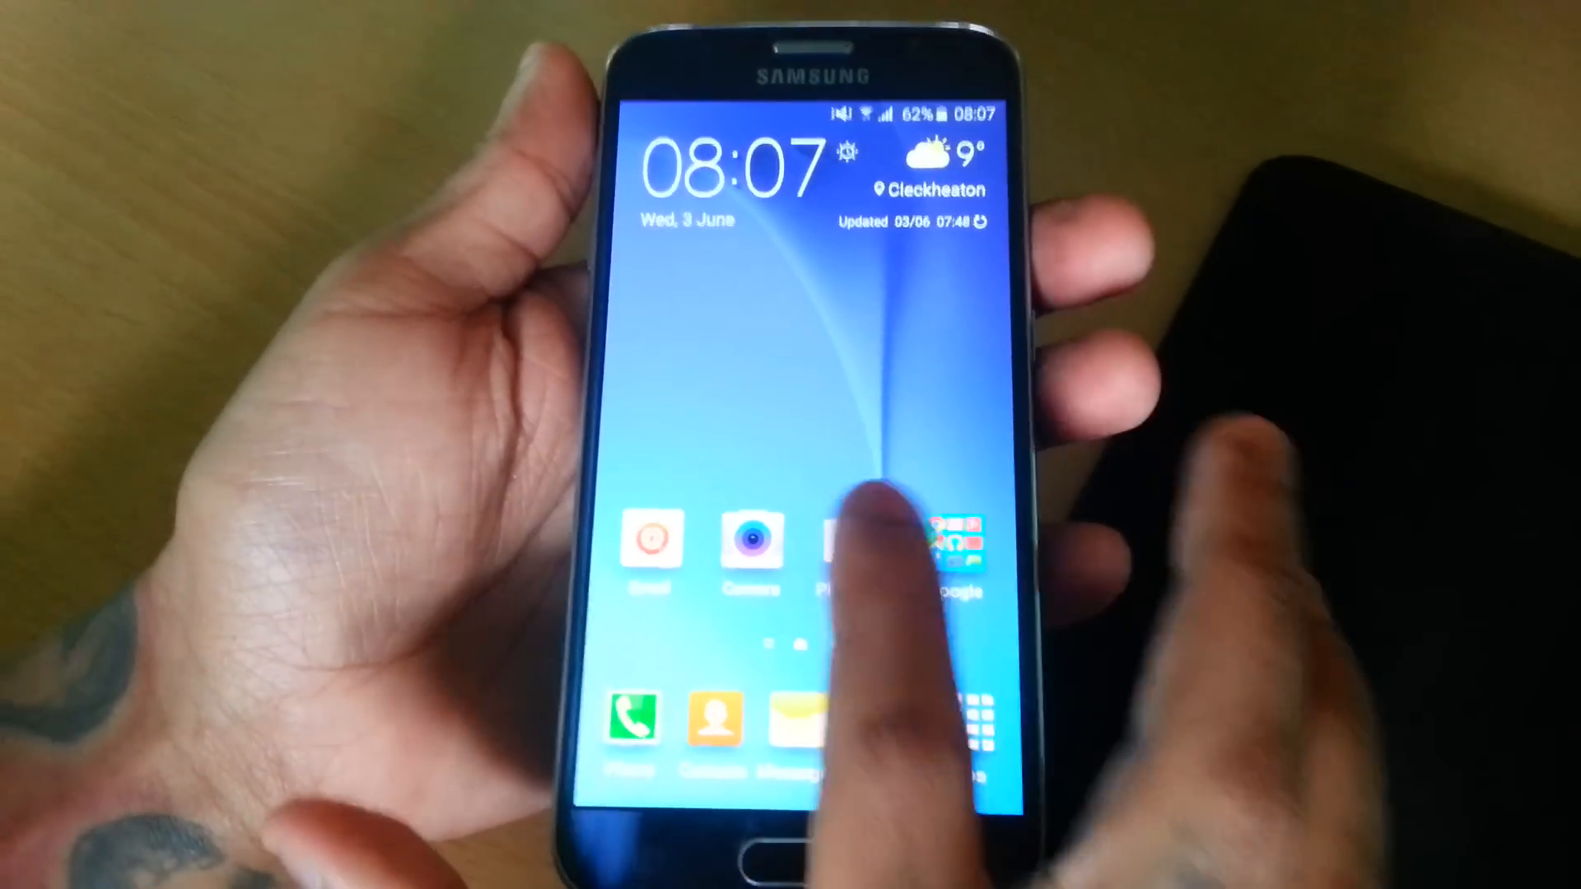
# - Install Flashify (for root users) from its Play Store page
pyautogui.click(836, 544)
pyautogui.write('flashify')
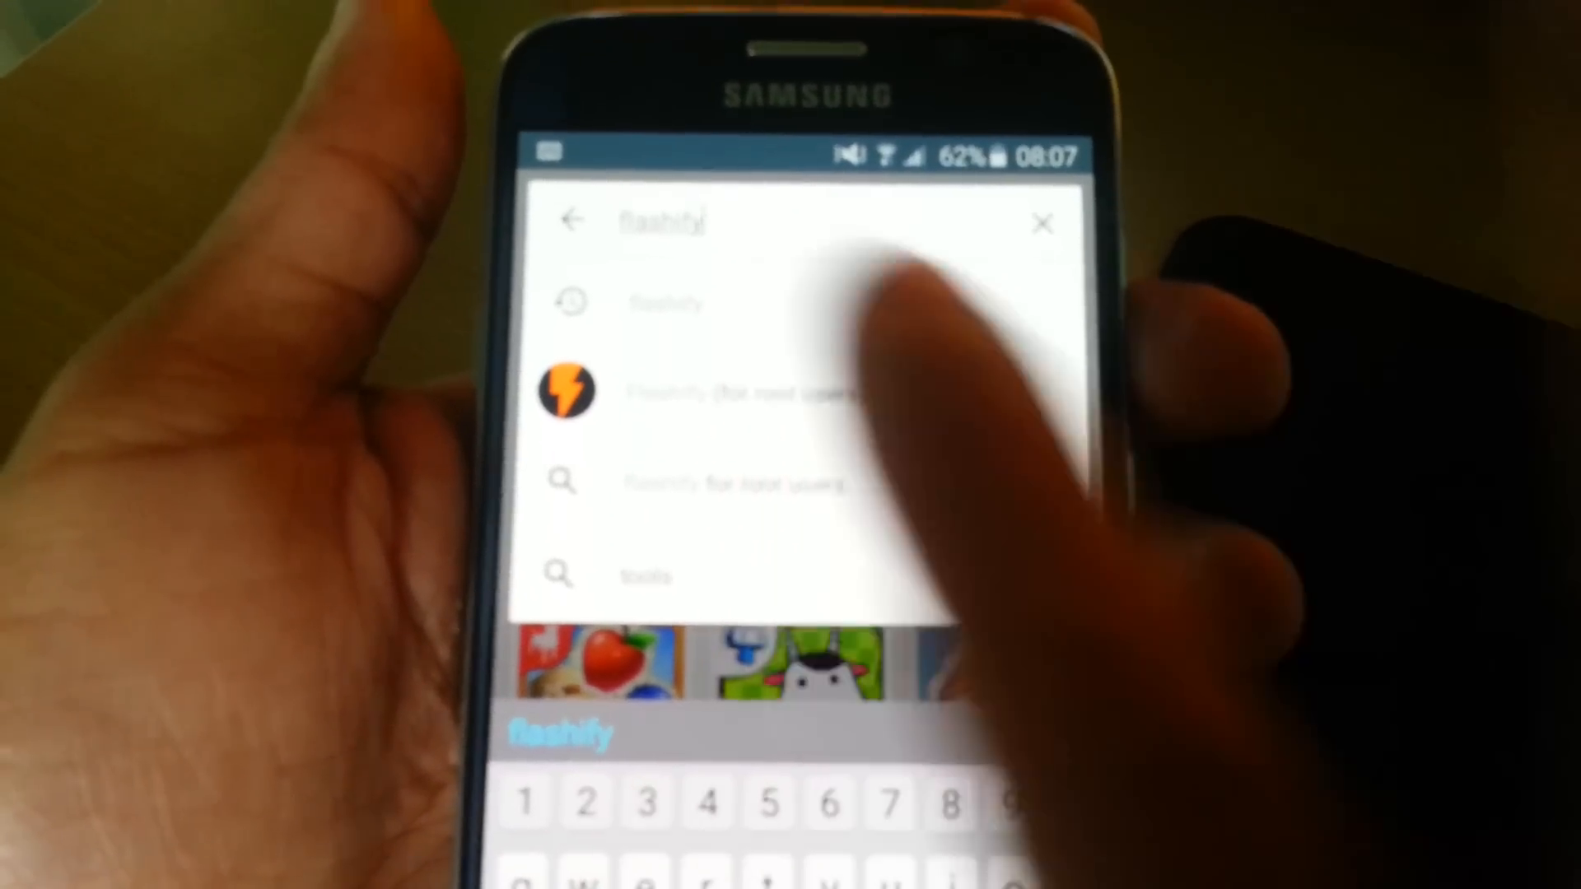
pyautogui.click(565, 391)
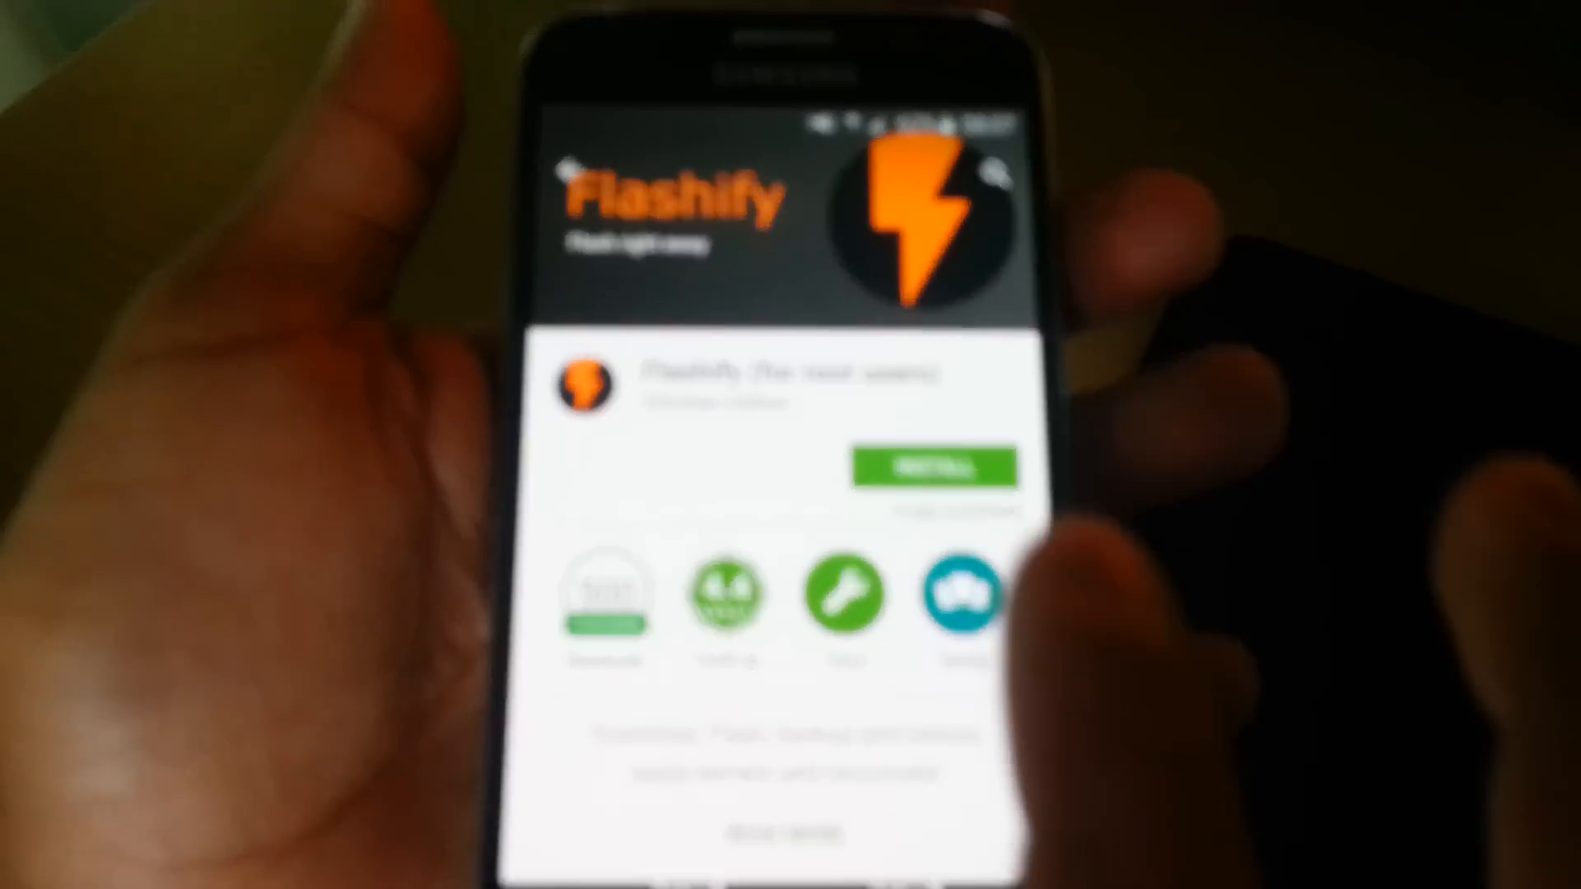
pyautogui.click(931, 466)
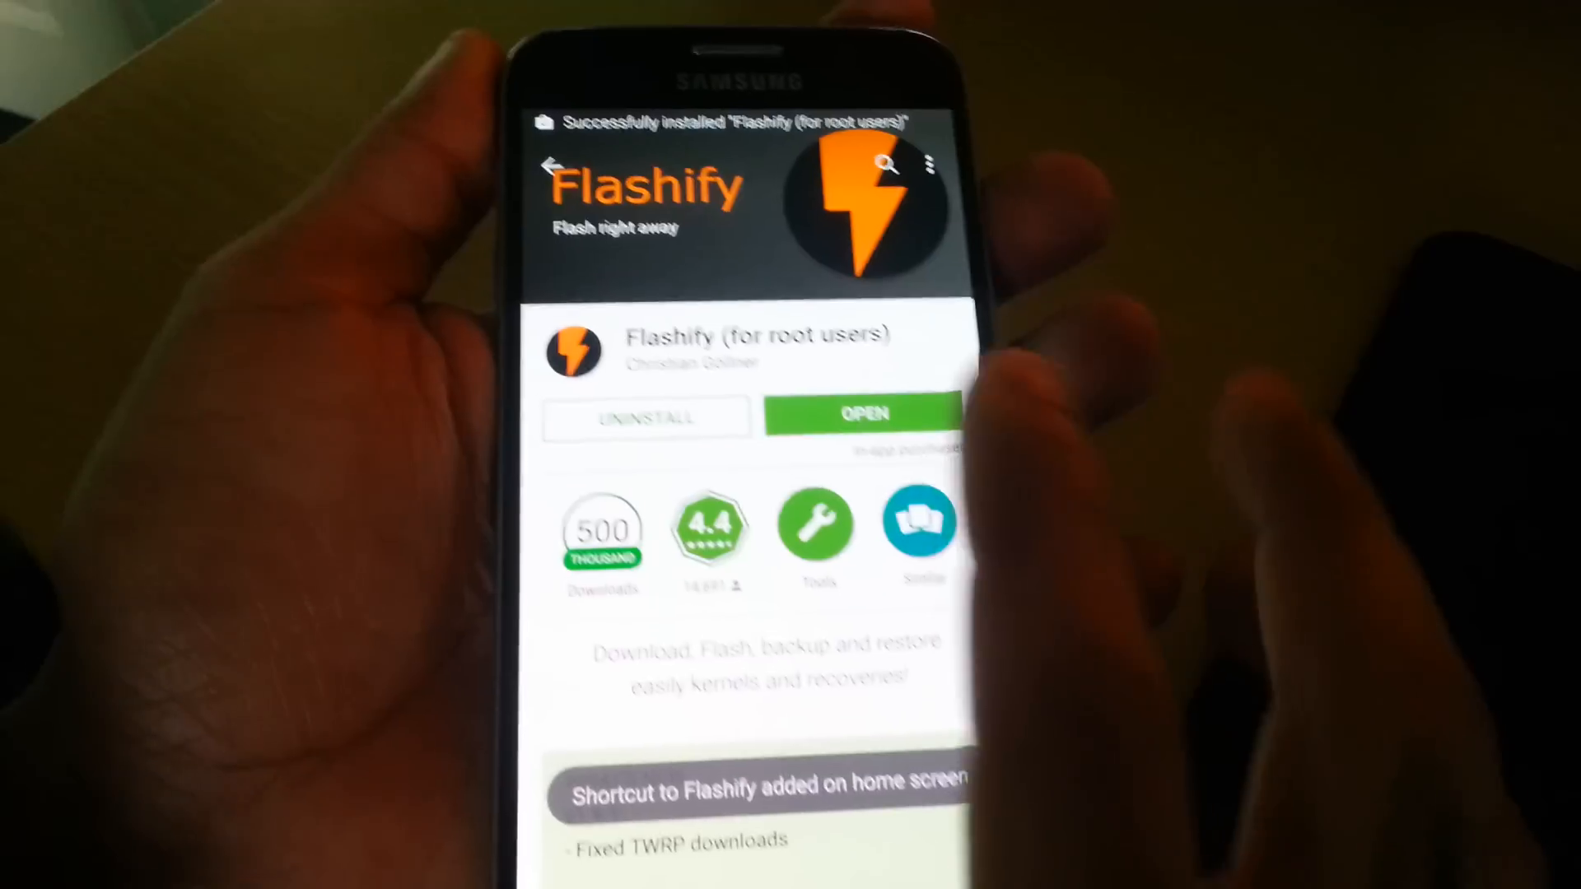
# - Launch Flashify with superuser access and browse storage for a recovery image, reaching the TWRP file
pyautogui.click(862, 414)
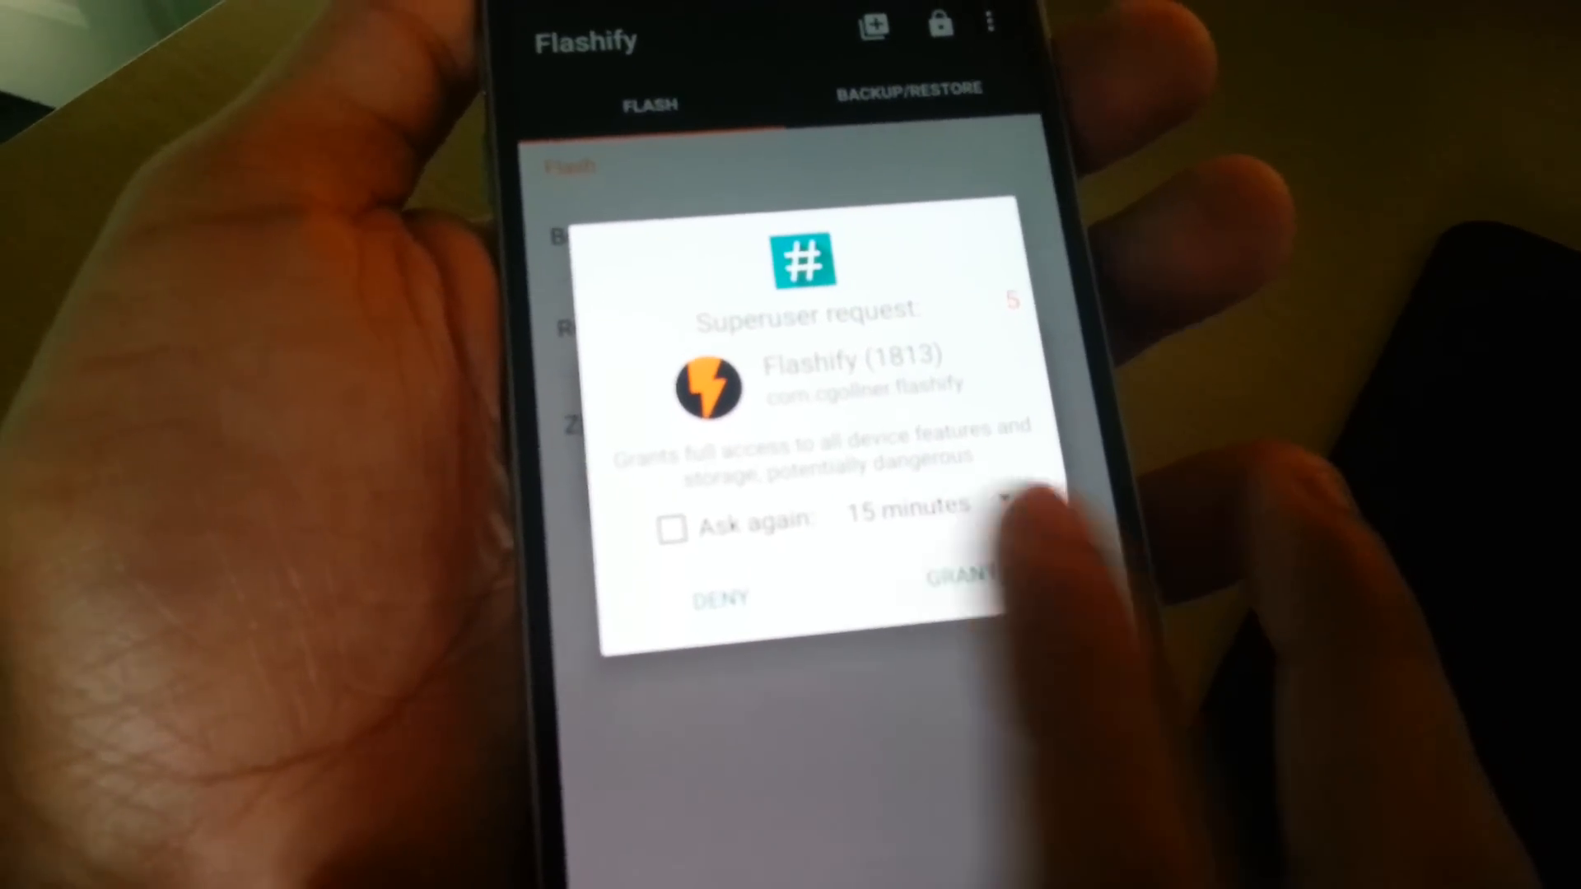
pyautogui.click(963, 571)
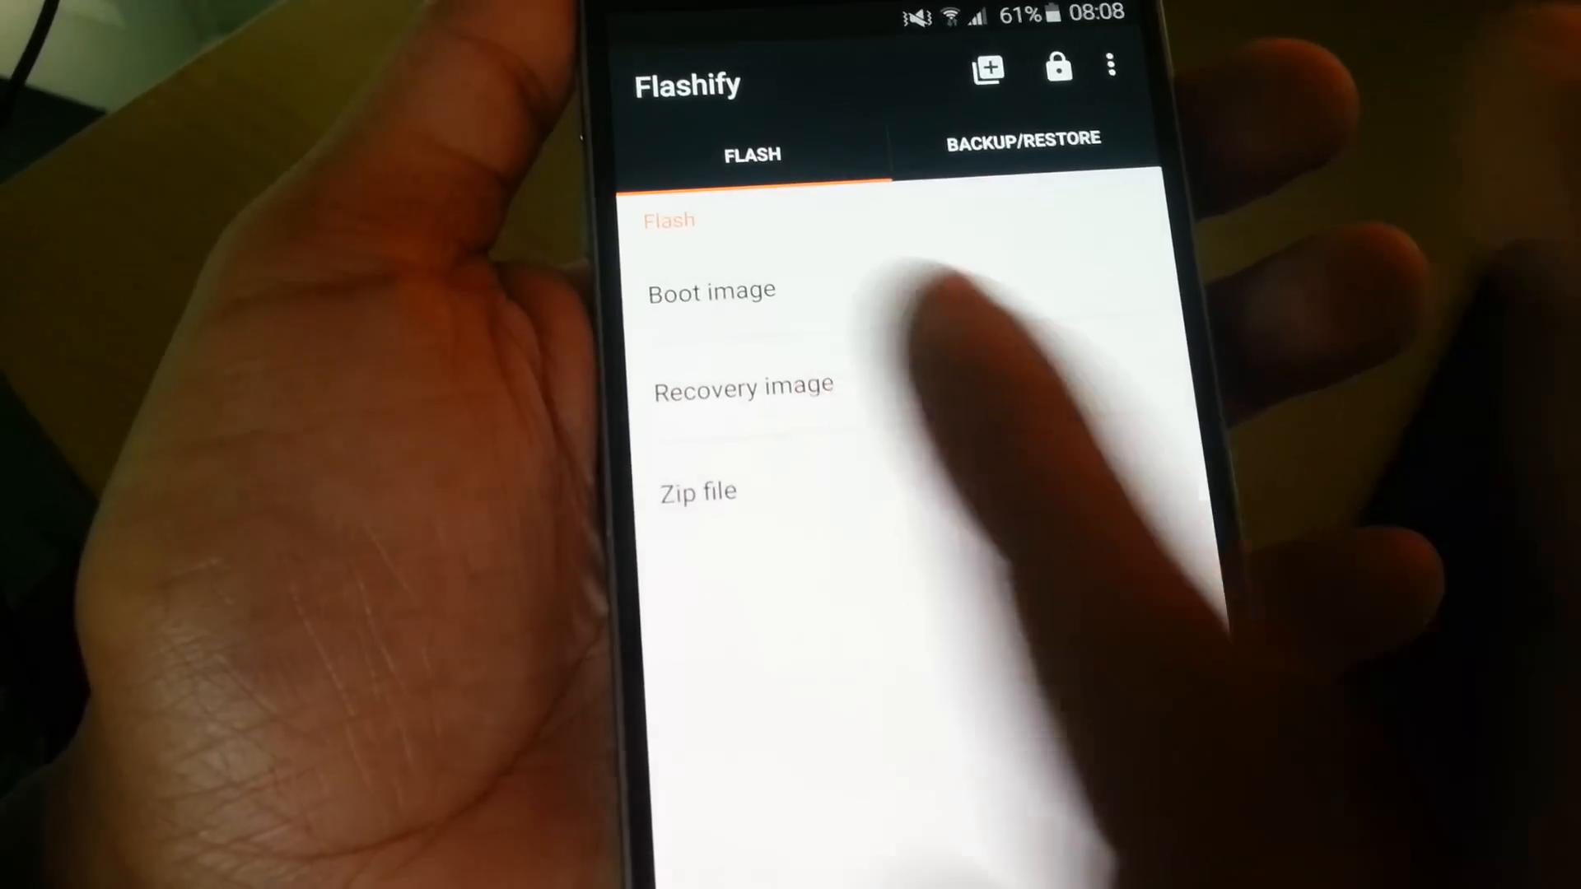
pyautogui.click(741, 385)
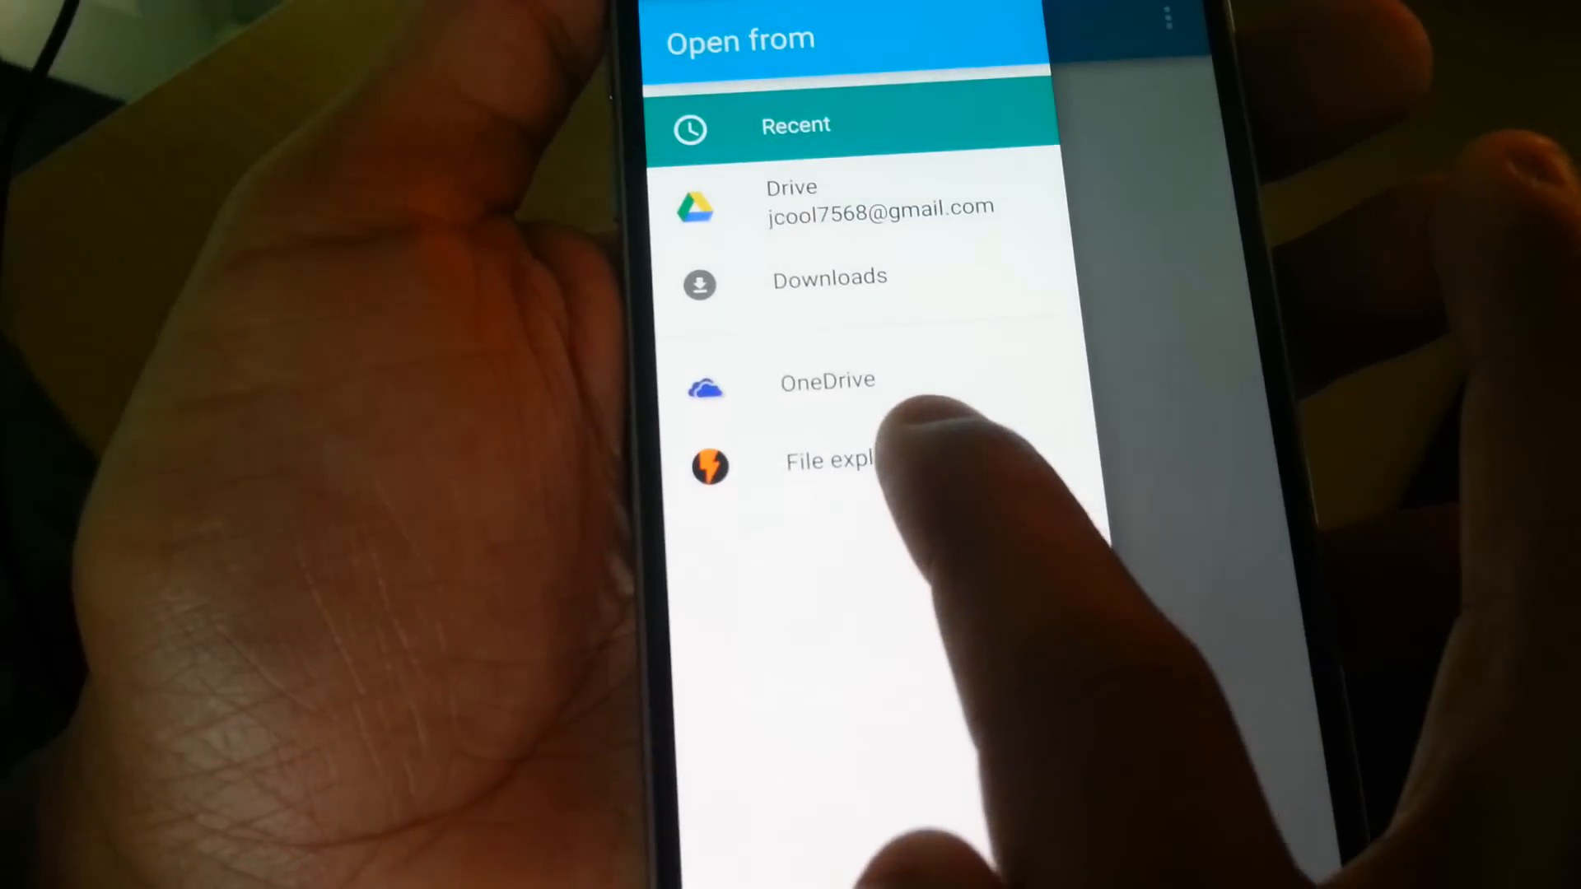
pyautogui.click(827, 461)
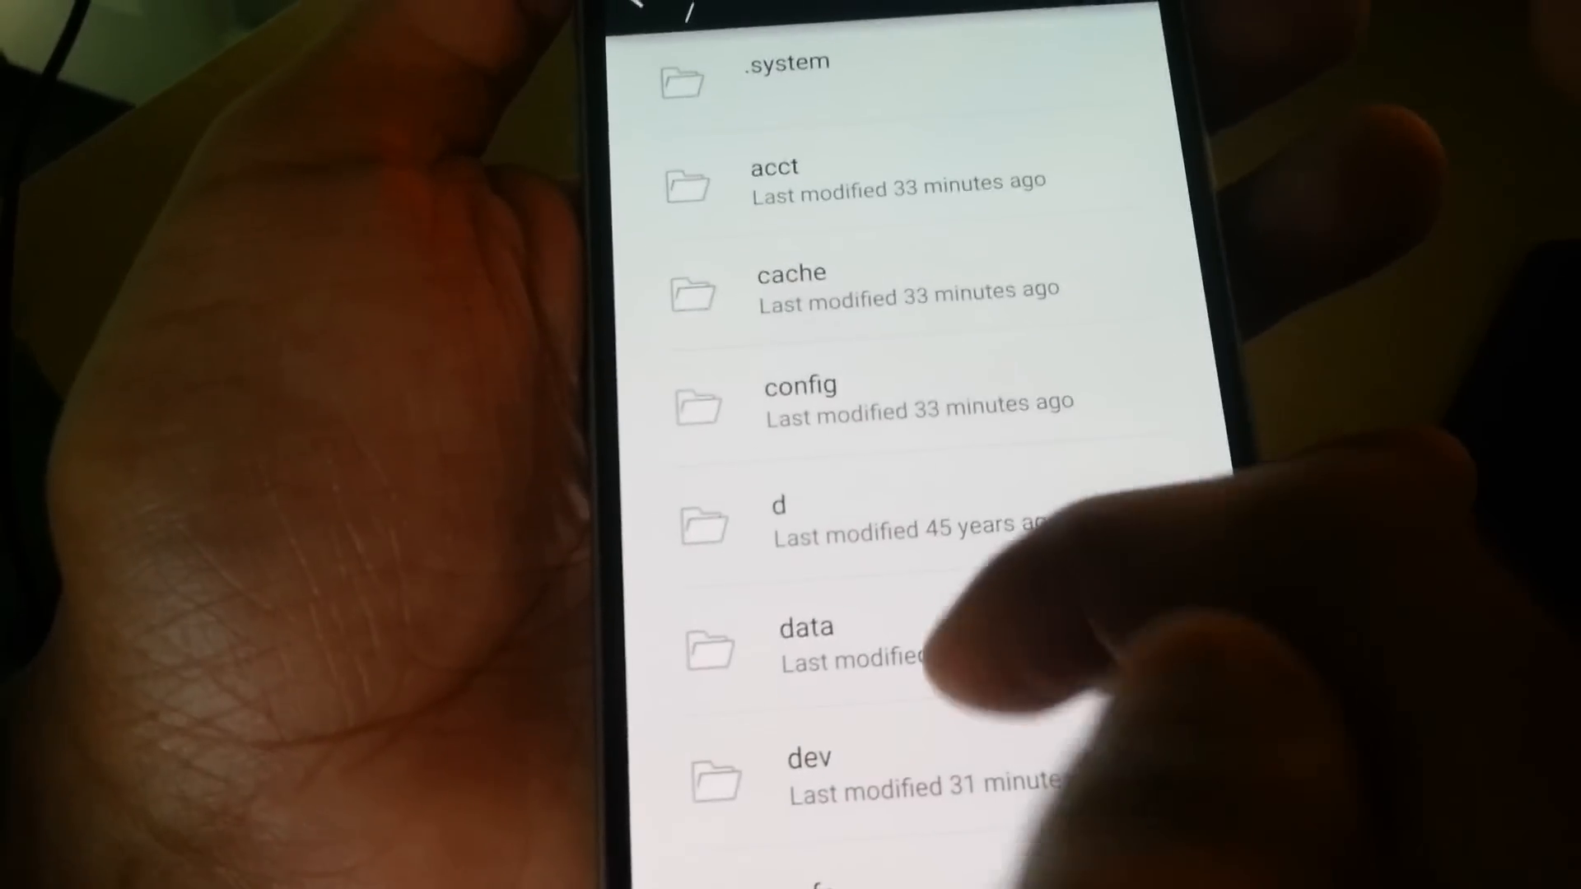
pyautogui.scroll(-3)
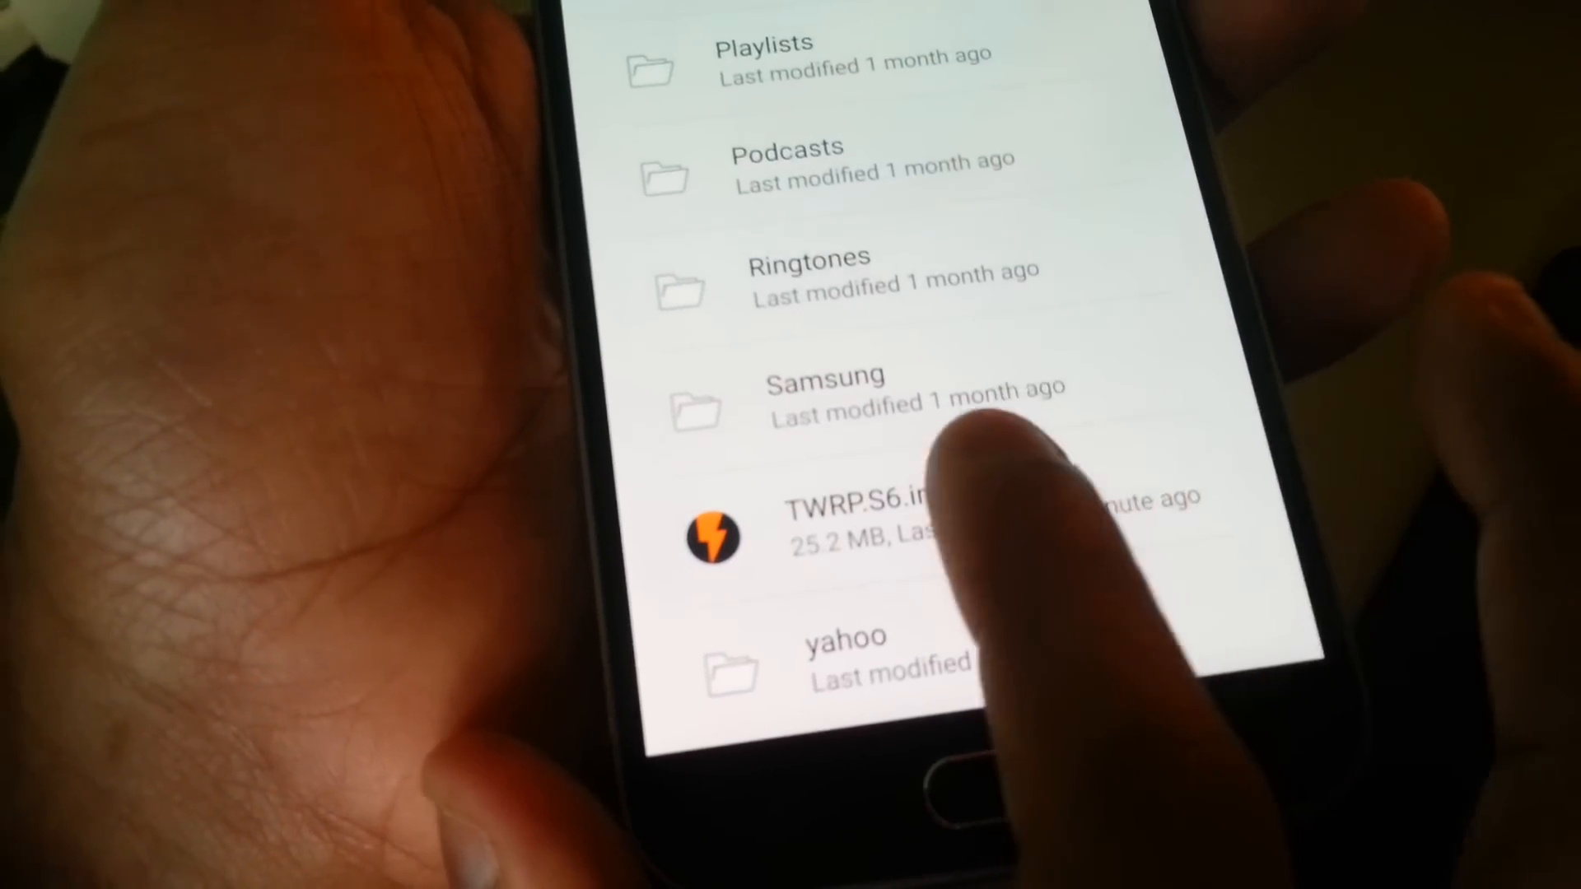
# - Flash TWRP.S6.img as recovery and reboot once the flash completes
pyautogui.click(857, 524)
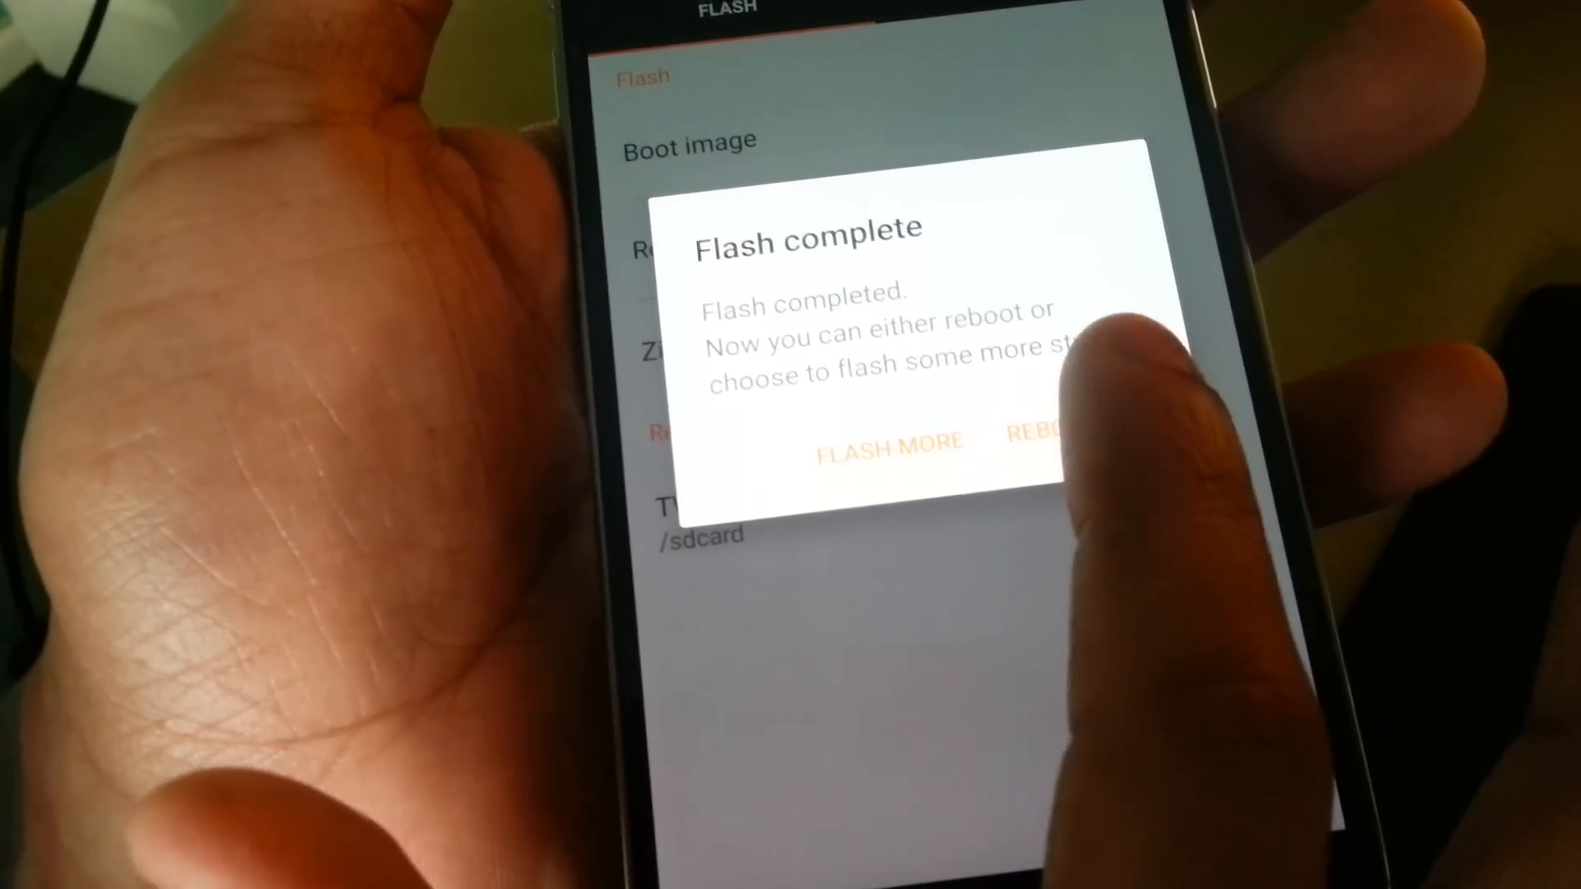
pyautogui.click(1049, 446)
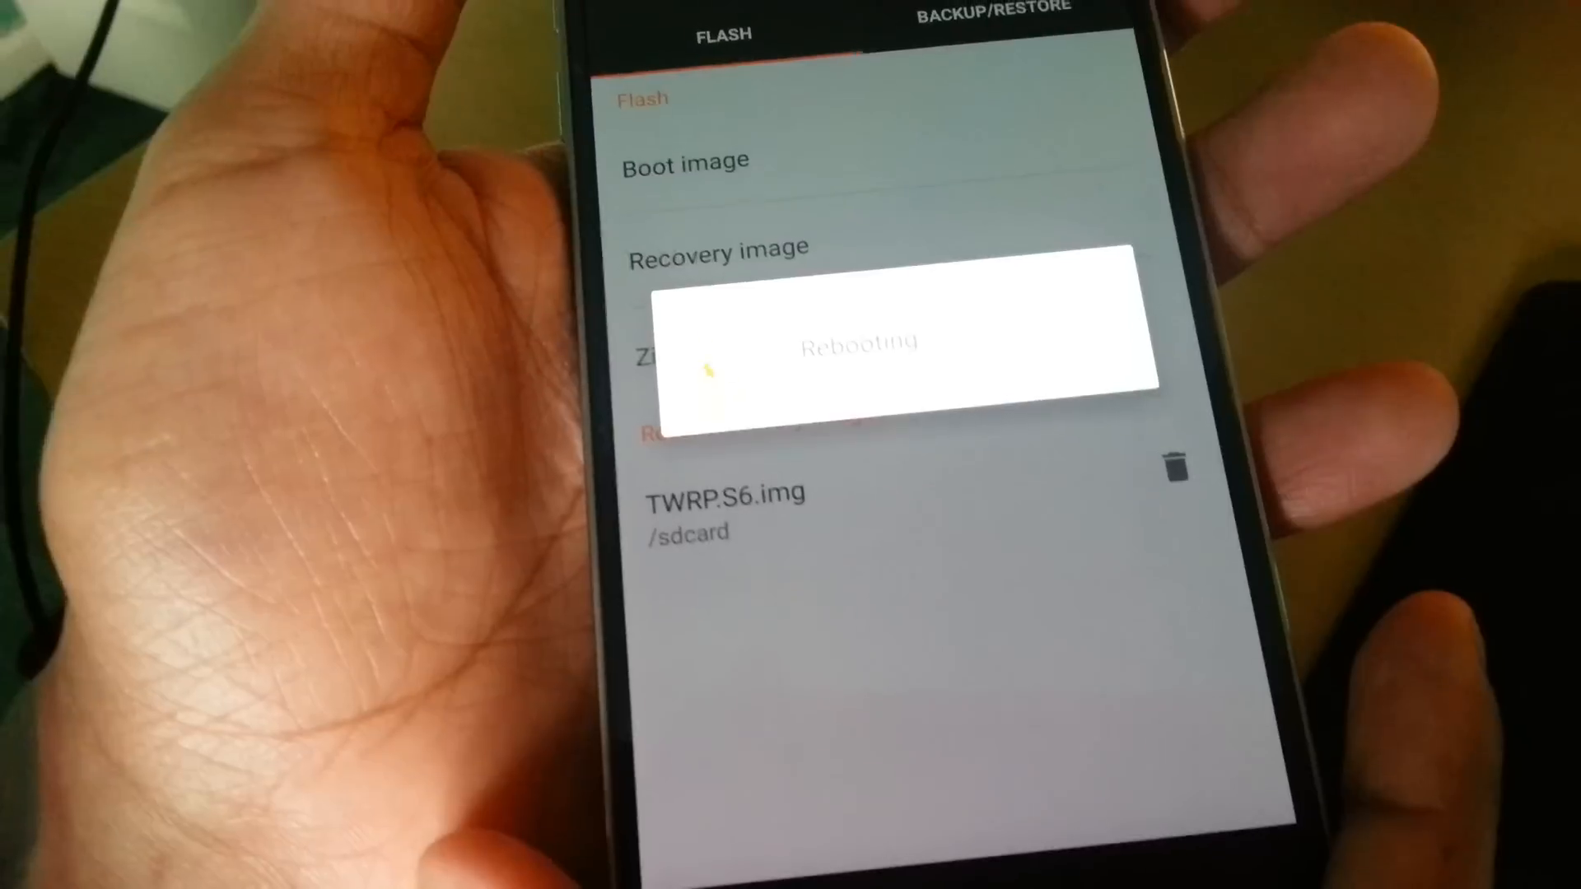